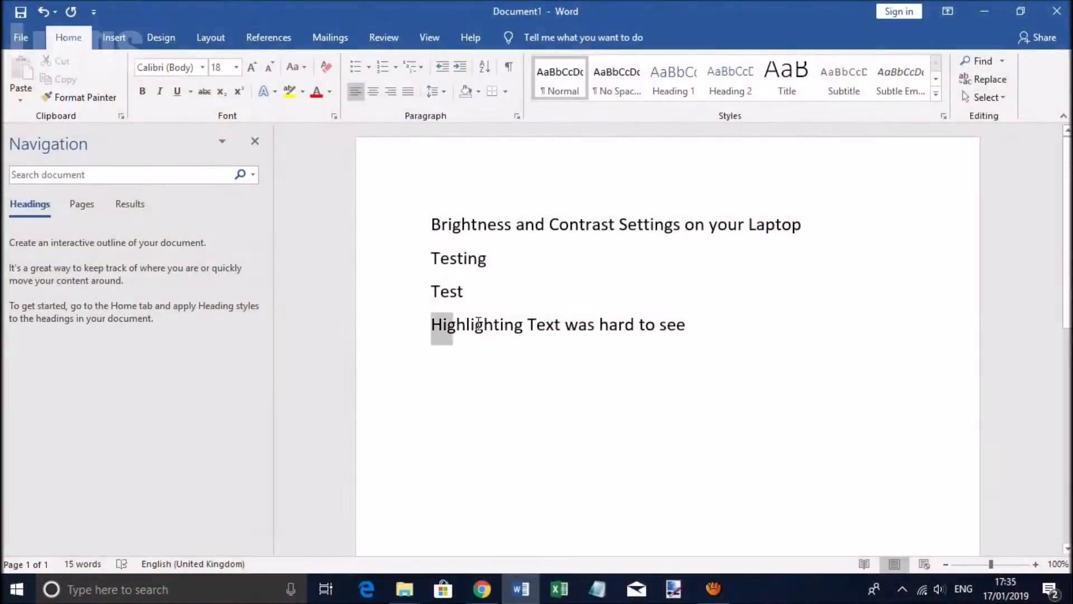
Select the faintly highlighted last line in Word, then launch Intel Graphics Settings from the tray
triple_click(557, 324)
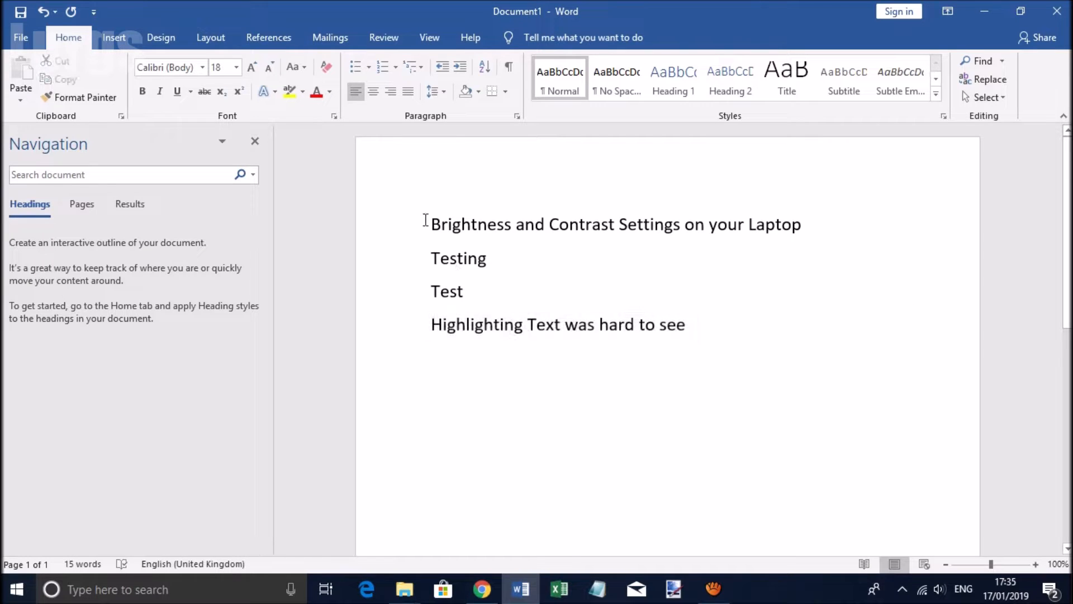
click(903, 588)
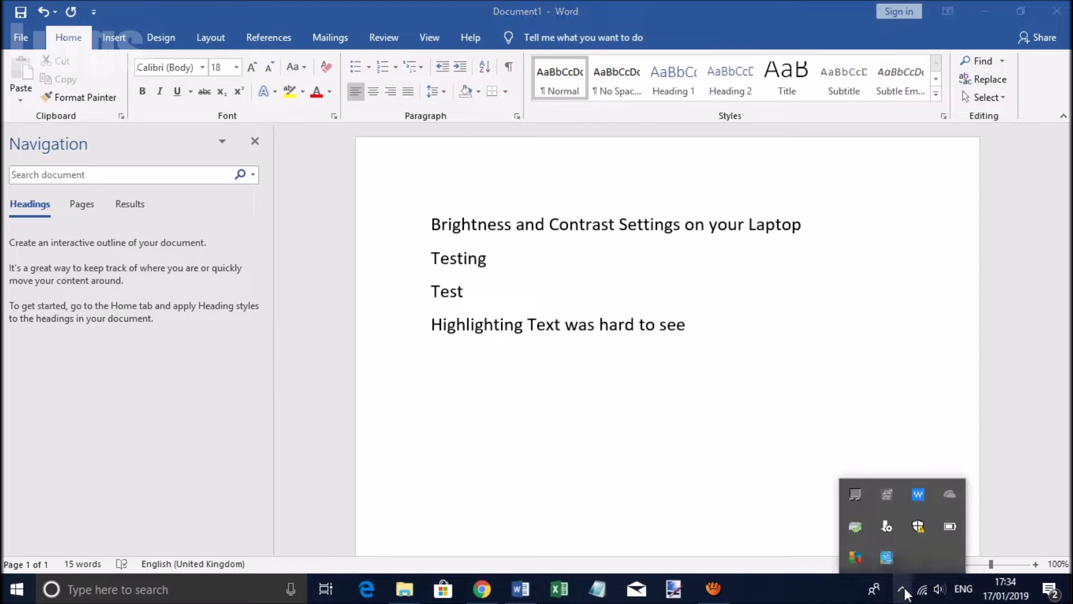
mouse_move(886, 557)
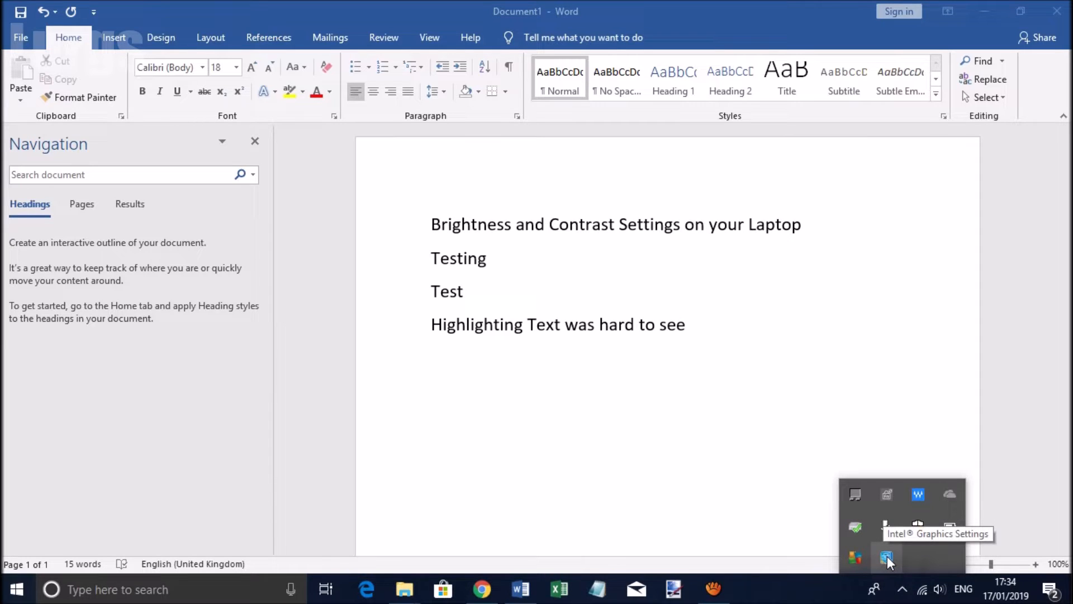
right_click(887, 557)
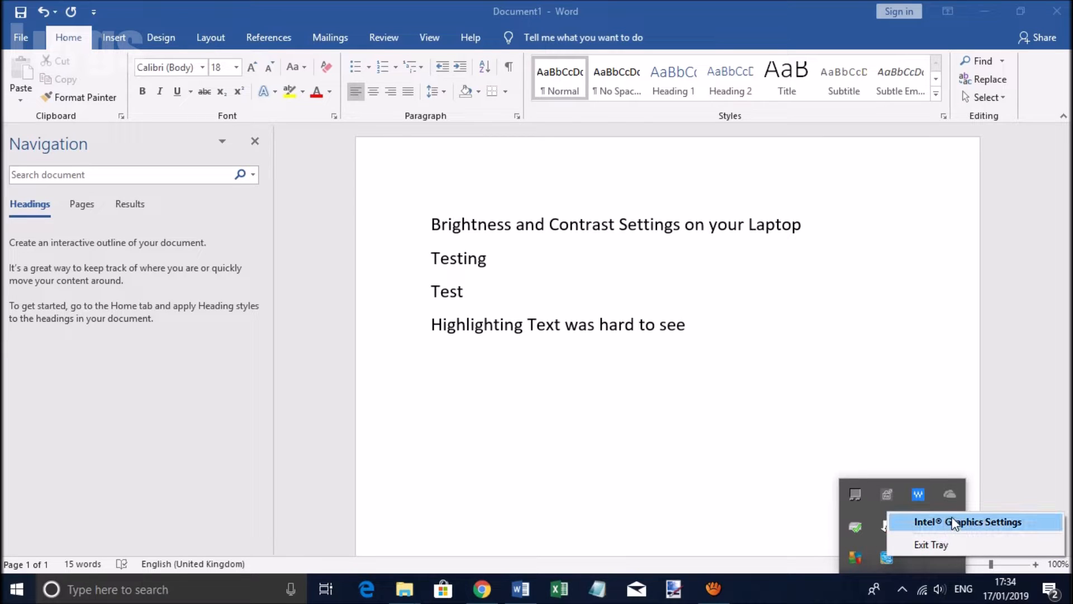
click(968, 521)
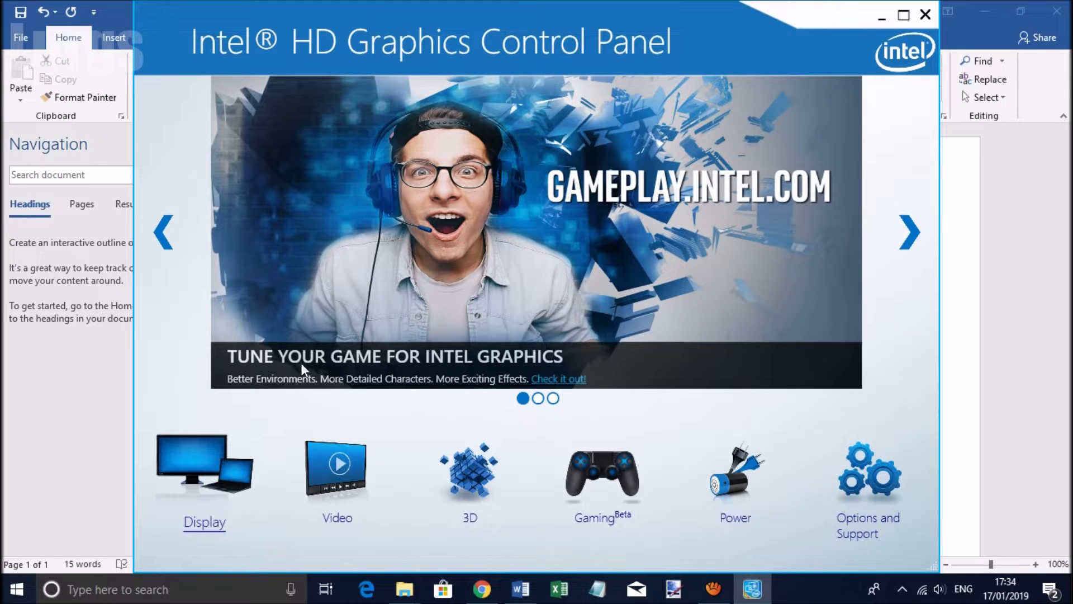
In Display Color Settings, adjust the sliders to brightness -23, saturation 12 and contrast 49
click(204, 472)
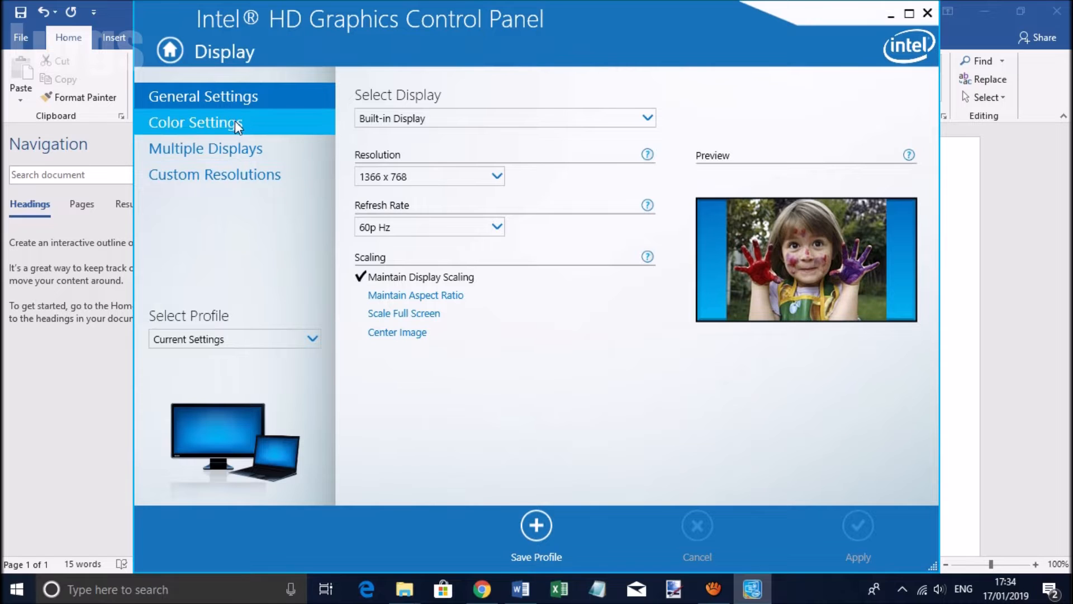
click(195, 122)
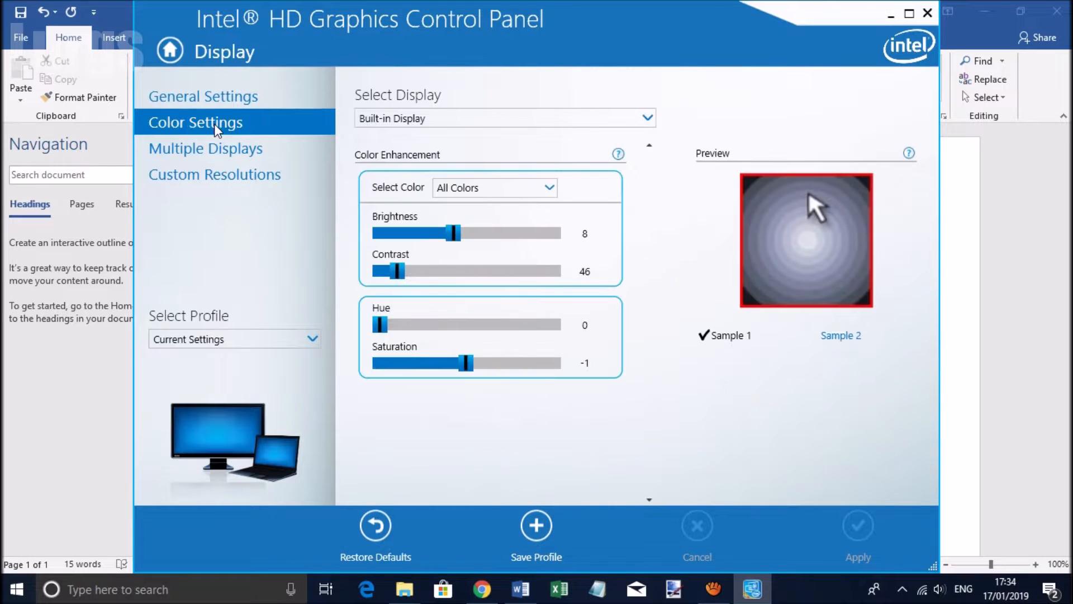
mouse_move(614, 268)
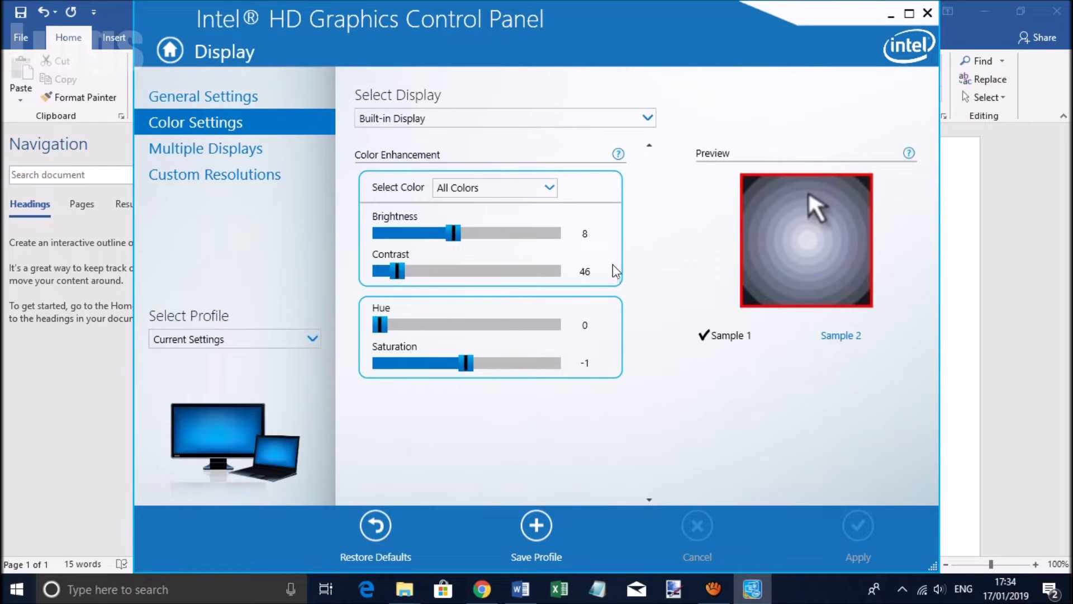
drag(454, 232, 553, 232)
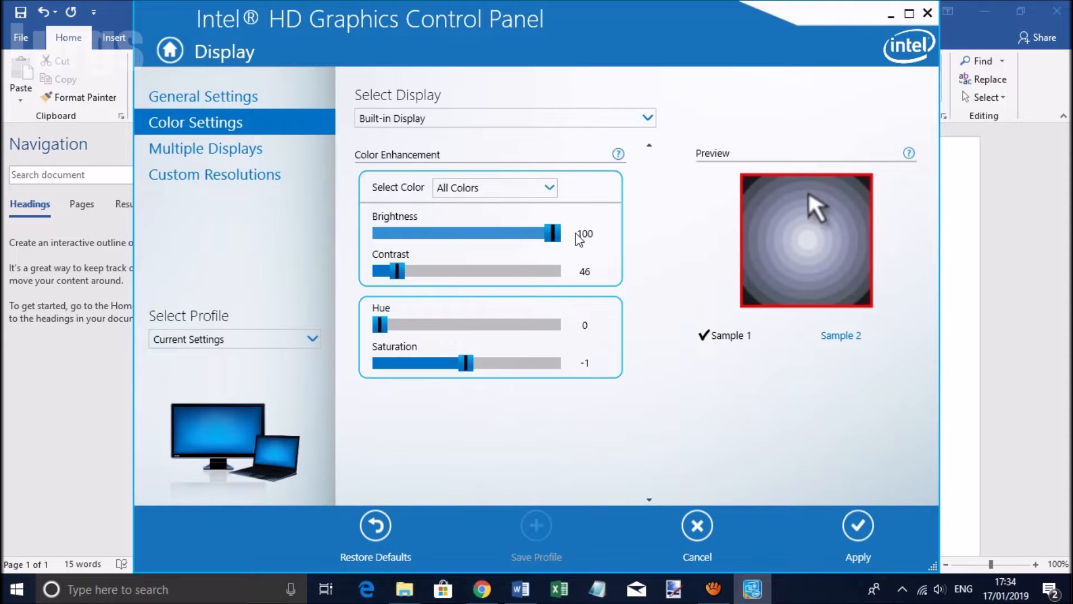
drag(547, 233, 442, 233)
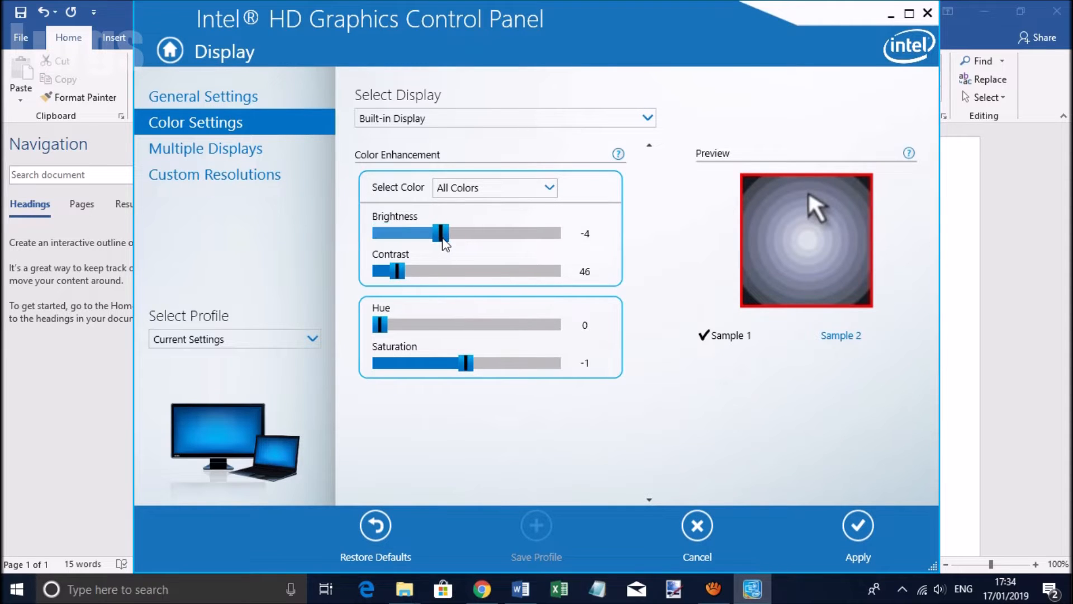
drag(392, 271, 414, 271)
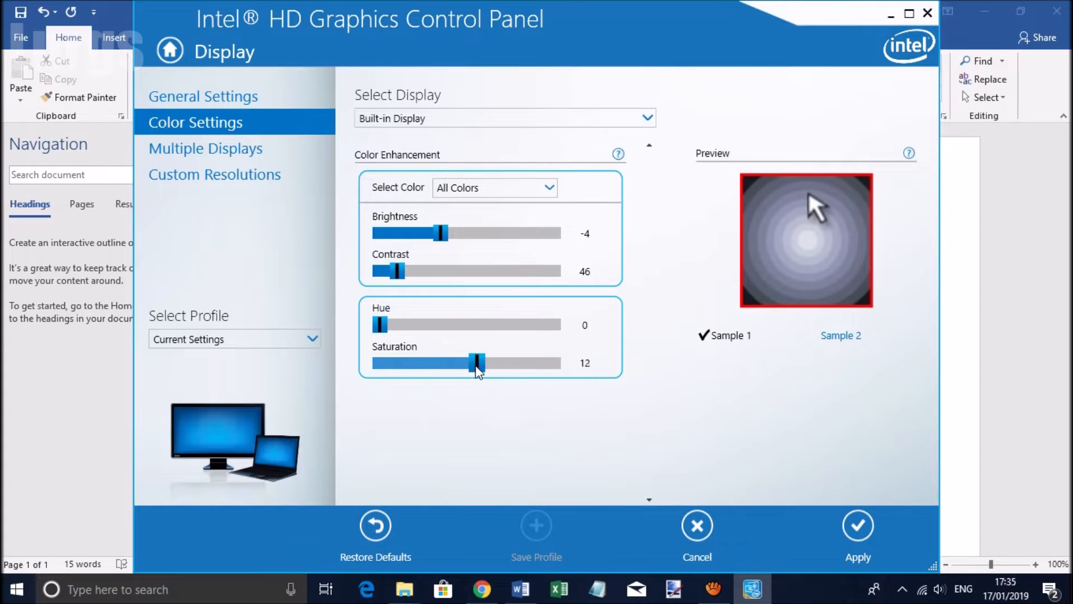
drag(477, 362, 467, 362)
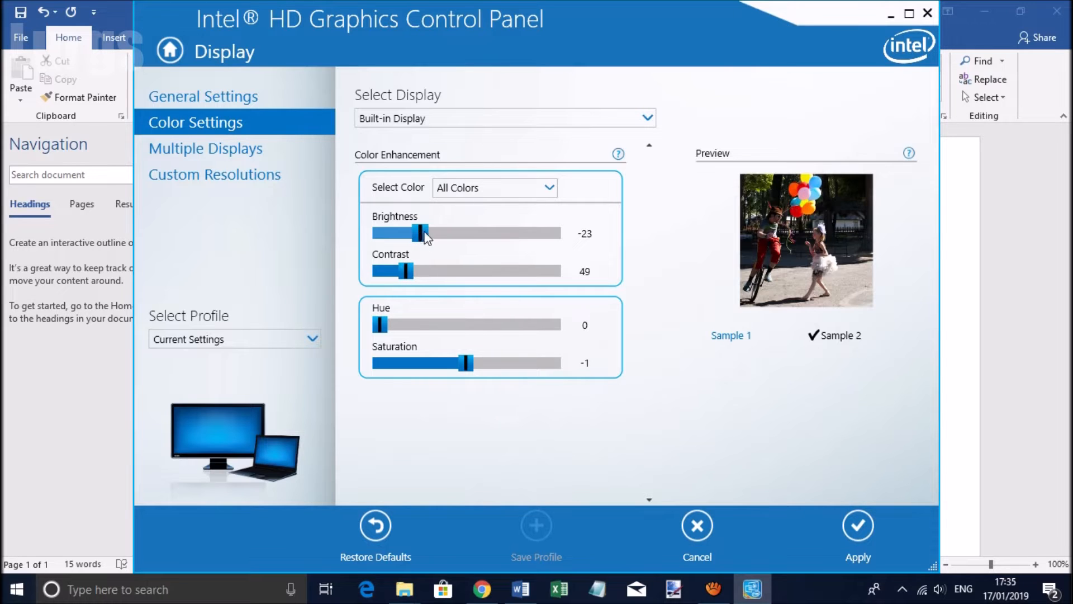
Apply and keep brightness -14 with contrast 49, then close the Intel control panel
drag(420, 233, 430, 233)
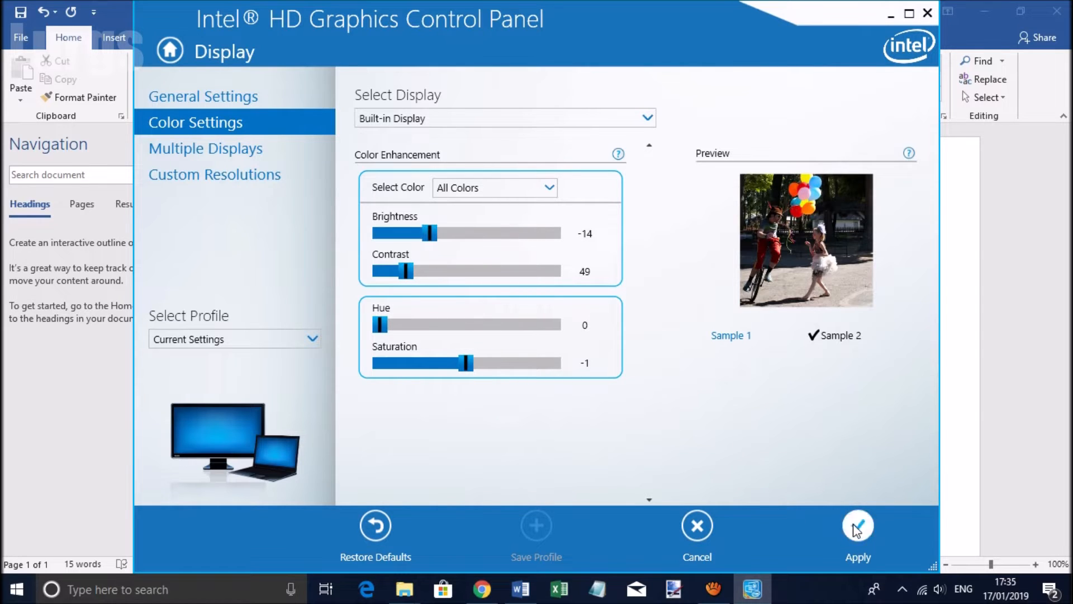
click(857, 525)
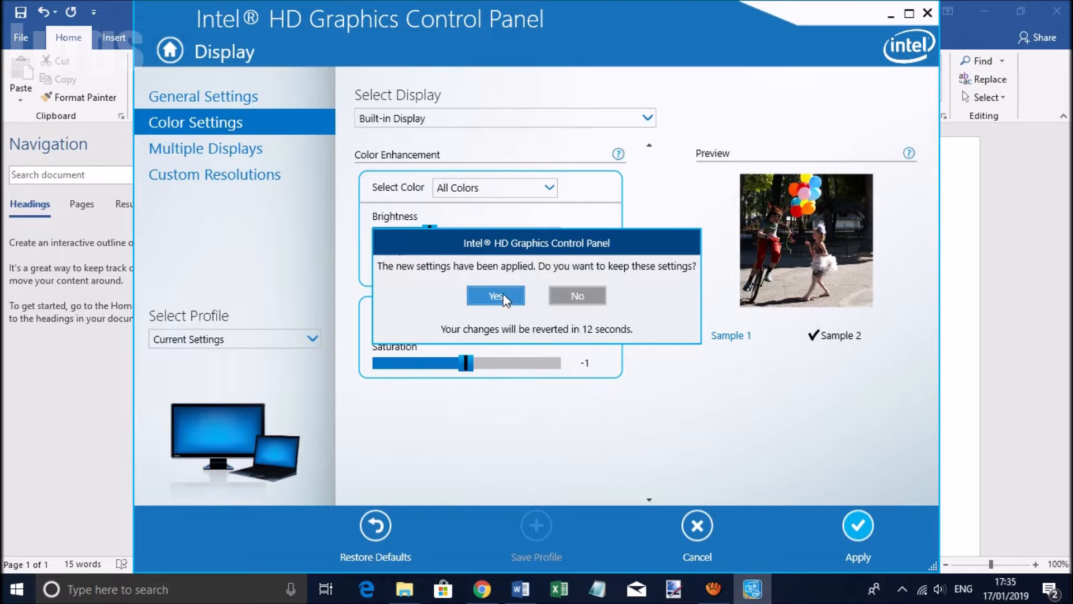
click(494, 295)
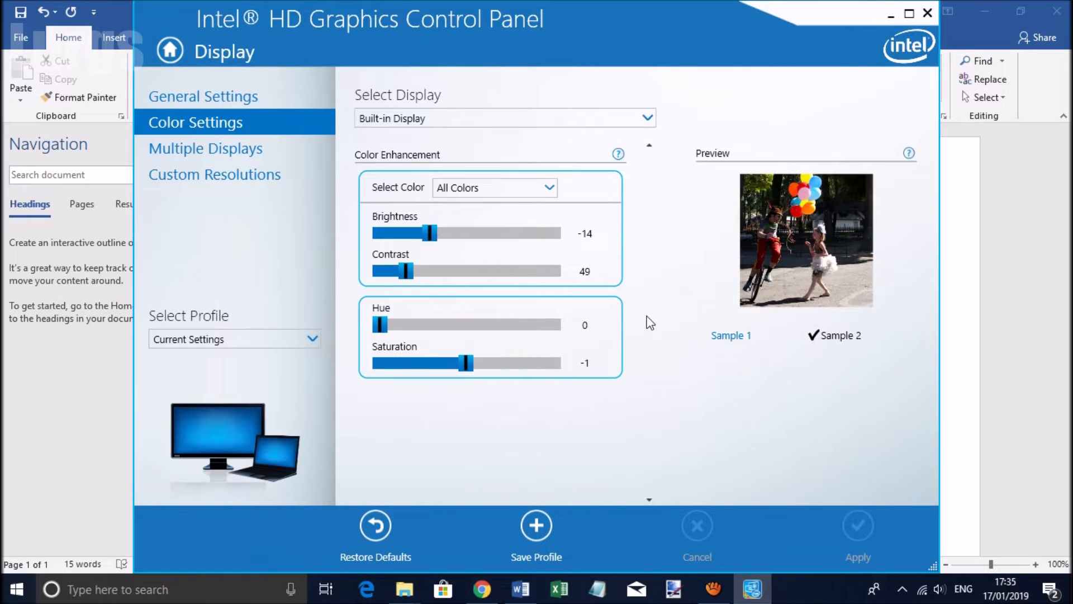
mouse_move(668, 445)
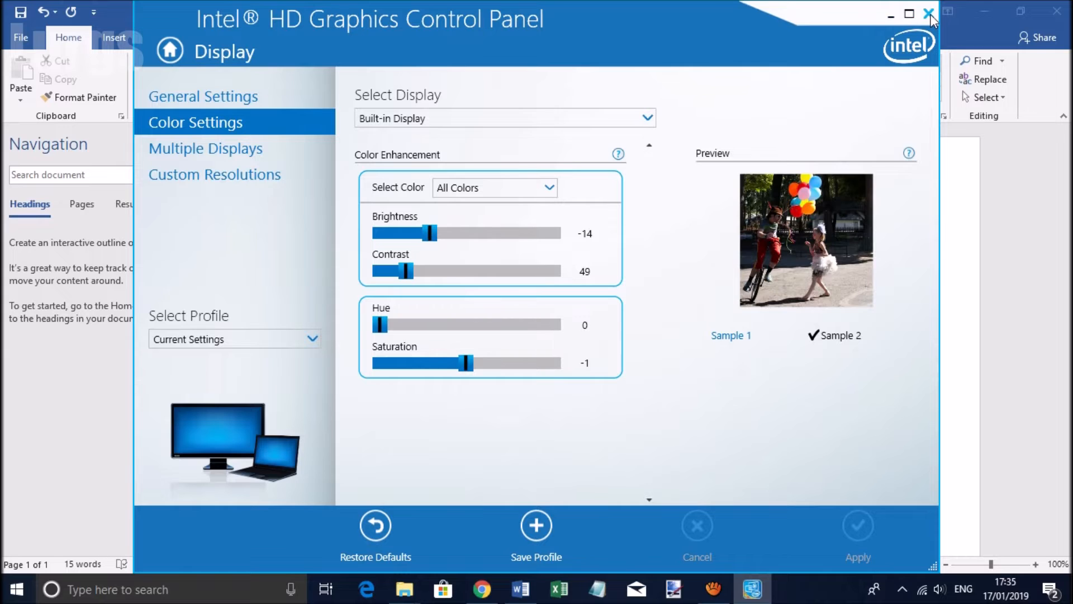
click(929, 14)
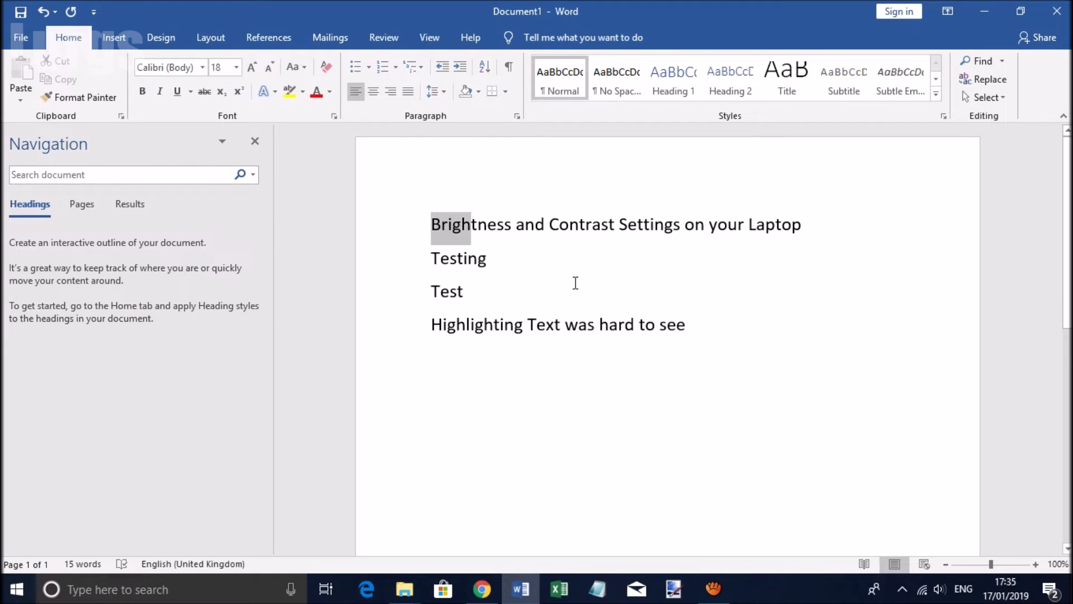